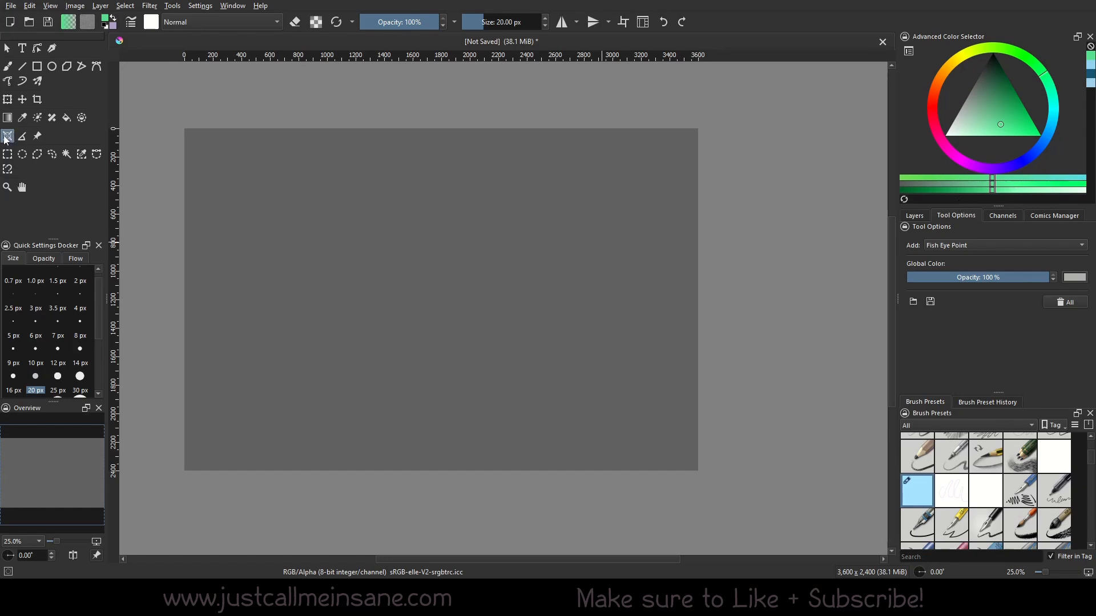
pyautogui.moveTo(974, 195)
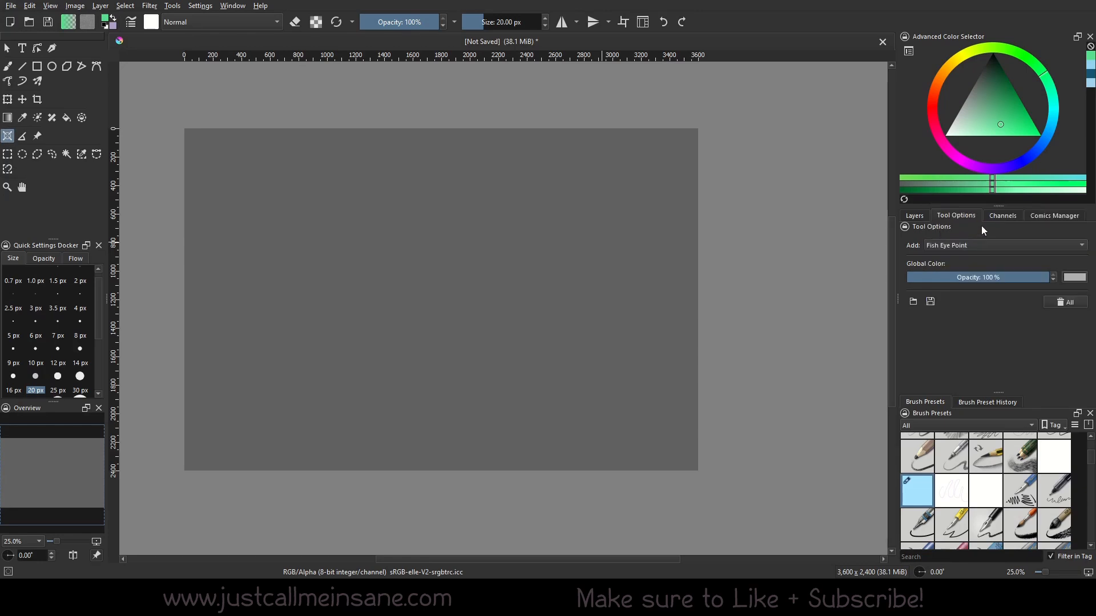
pyautogui.moveTo(417, 166)
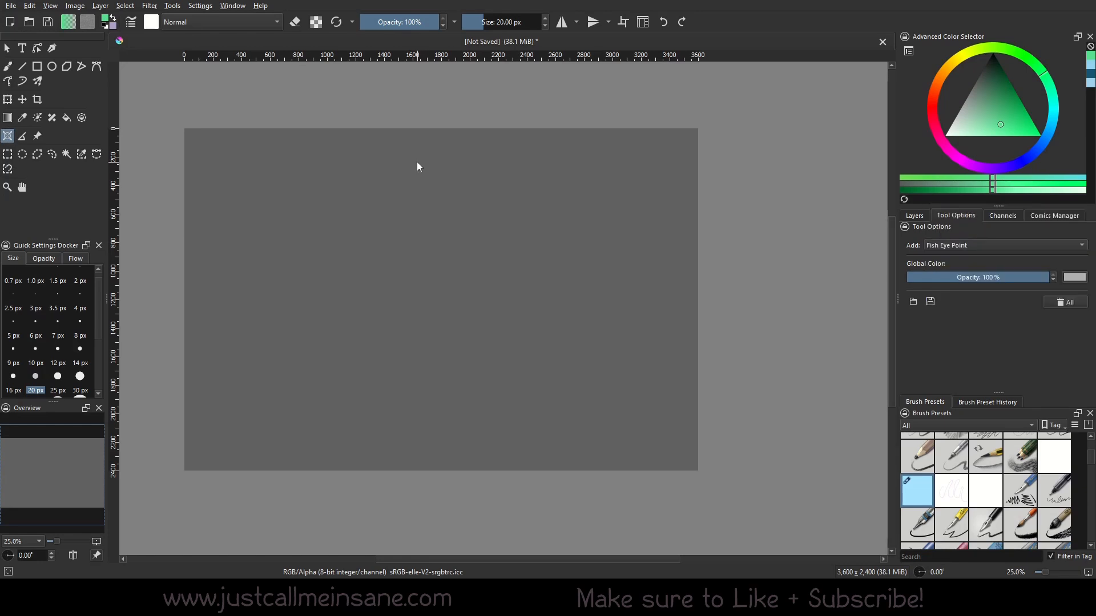
# - Place a fisheye point assistant and stretch it into a wide ellipse covering most of the page
pyautogui.moveTo(411, 175); pyautogui.dragTo(399, 374)
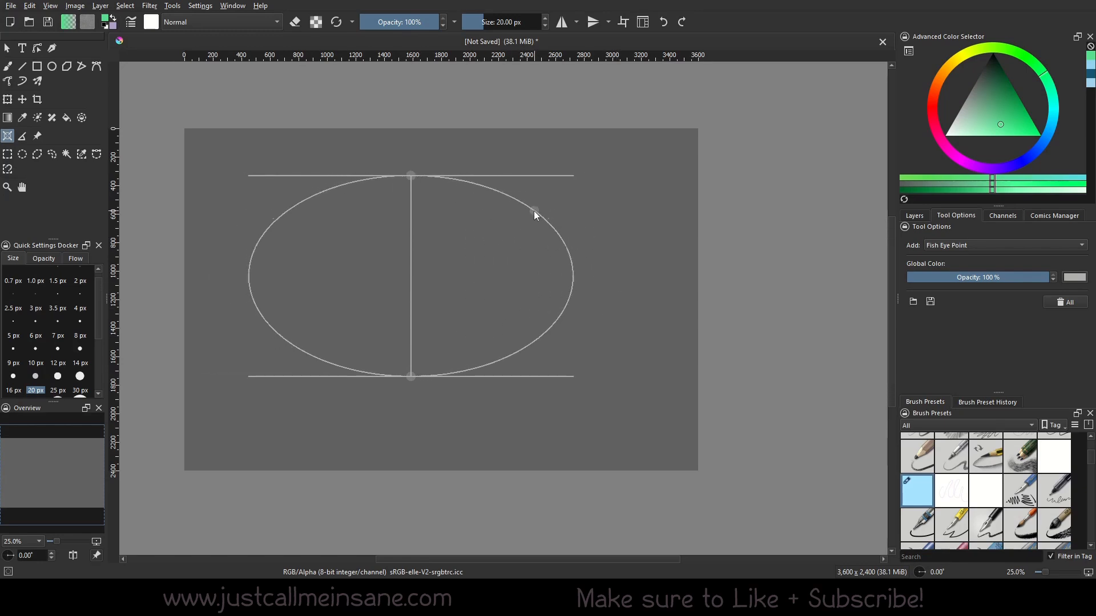
pyautogui.moveTo(535, 214); pyautogui.dragTo(611, 271)
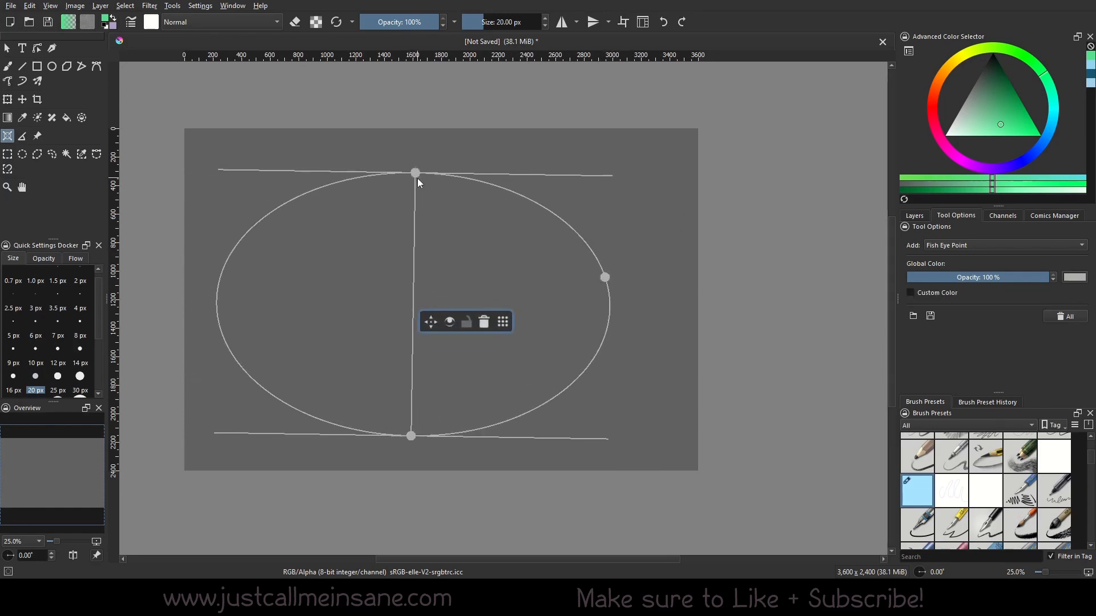
pyautogui.moveTo(416, 172); pyautogui.dragTo(439, 155)
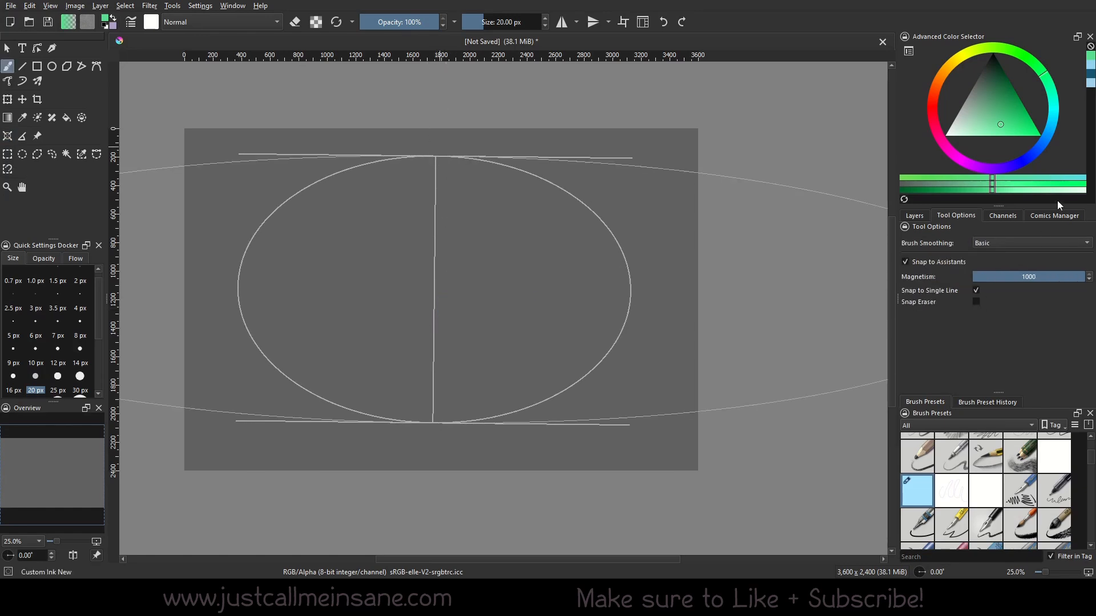
# - Reselect the Assistant Tool to adjust the wide fisheye ellipse
pyautogui.click(8, 135)
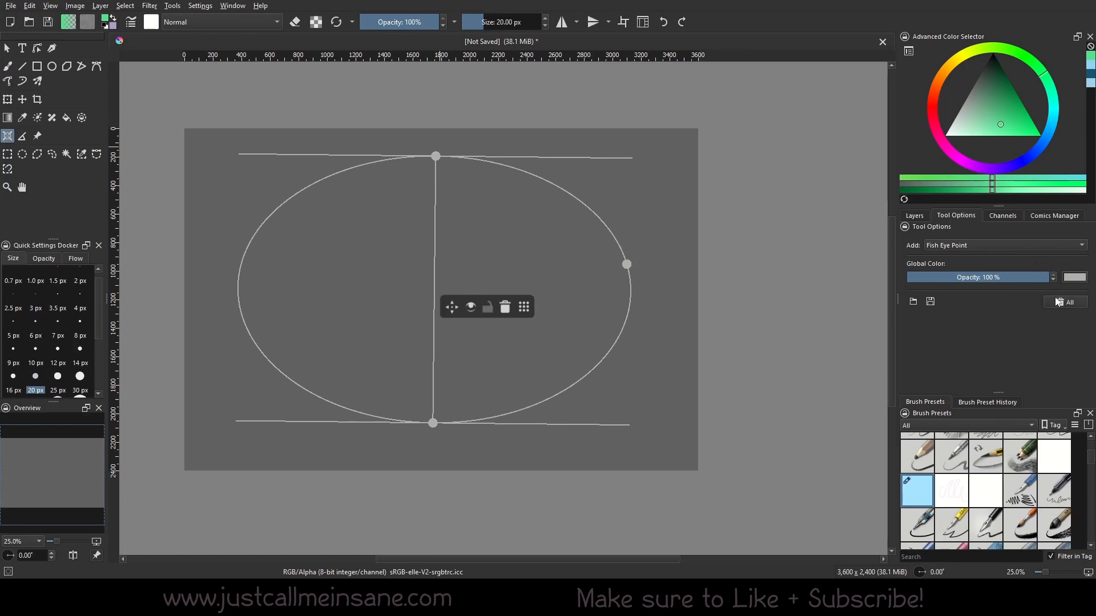
pyautogui.moveTo(930, 302)
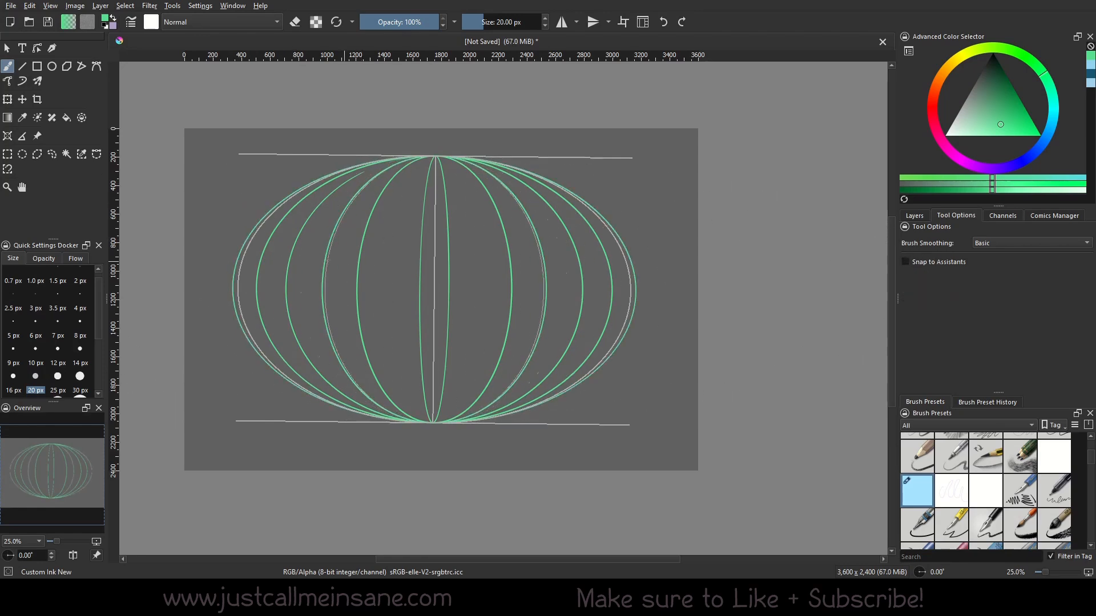
# - Sketch rough freehand coastlines and landmass outlines across the globe's left, right and top
pyautogui.moveTo(287, 206); pyautogui.dragTo(371, 237)
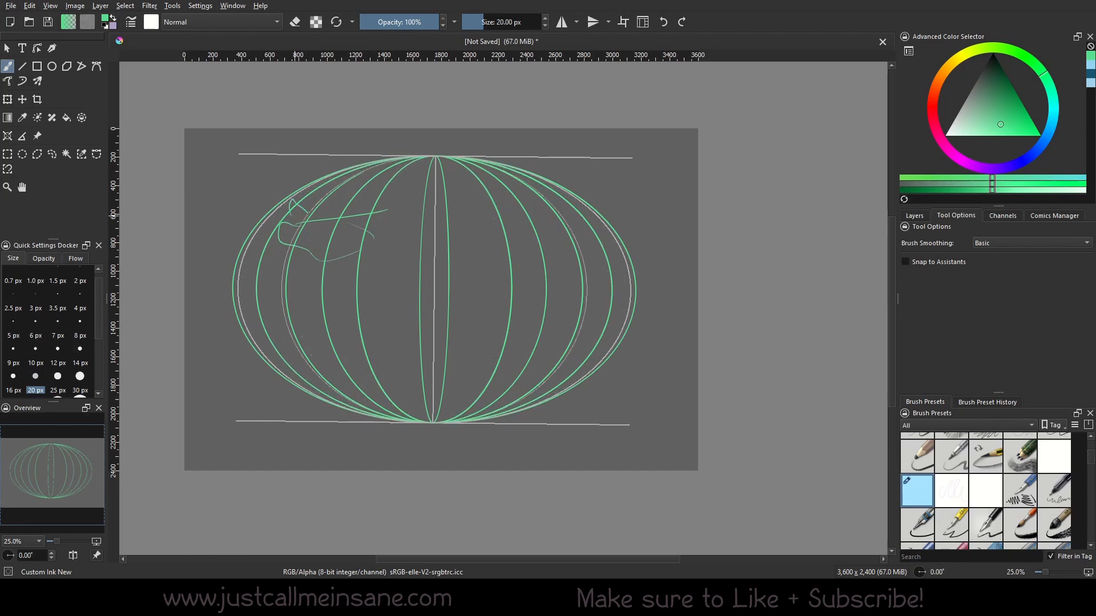
pyautogui.moveTo(293, 209); pyautogui.dragTo(311, 269)
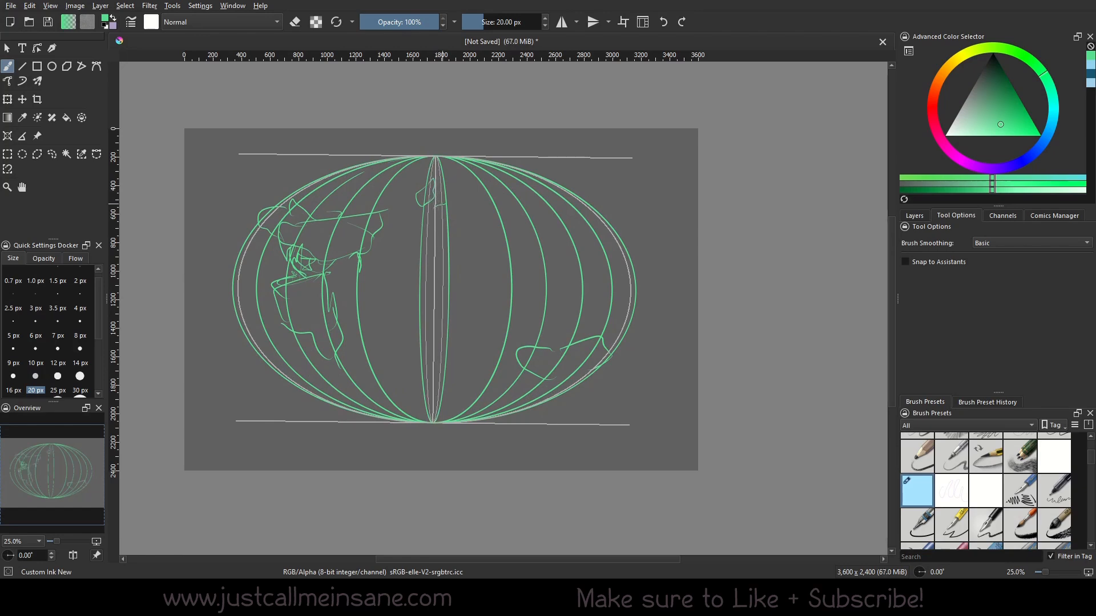
pyautogui.moveTo(437, 202); pyautogui.dragTo(486, 193)
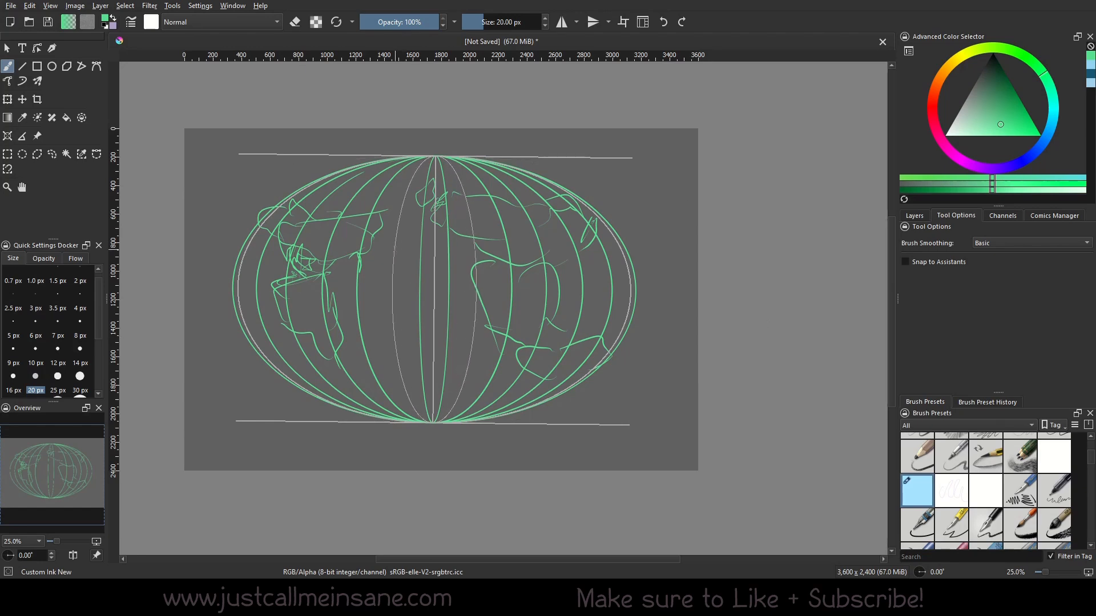
pyautogui.moveTo(442, 150); pyautogui.dragTo(442, 423)
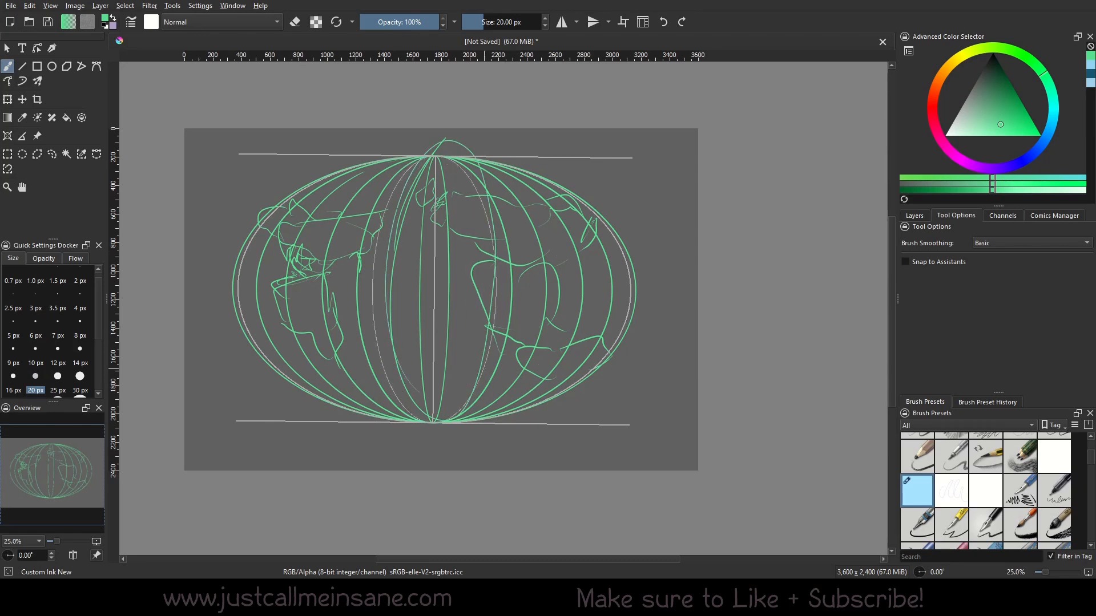
pyautogui.moveTo(437, 150); pyautogui.dragTo(436, 423)
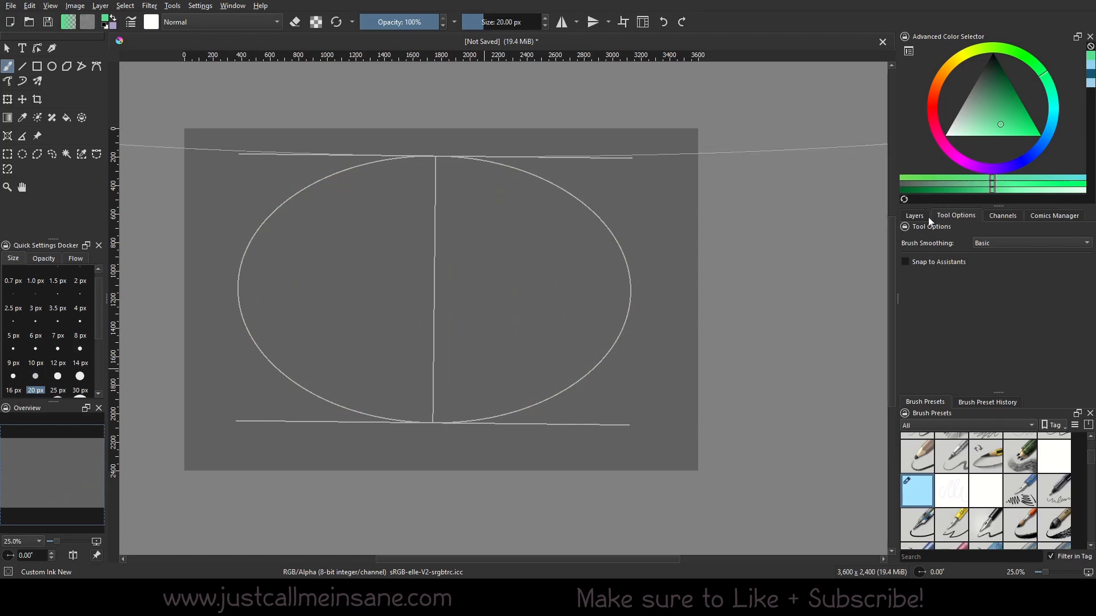
# - Hide the globe sketch layer and set the Assistant Tool to add 2 Point Perspective
pyautogui.click(913, 215)
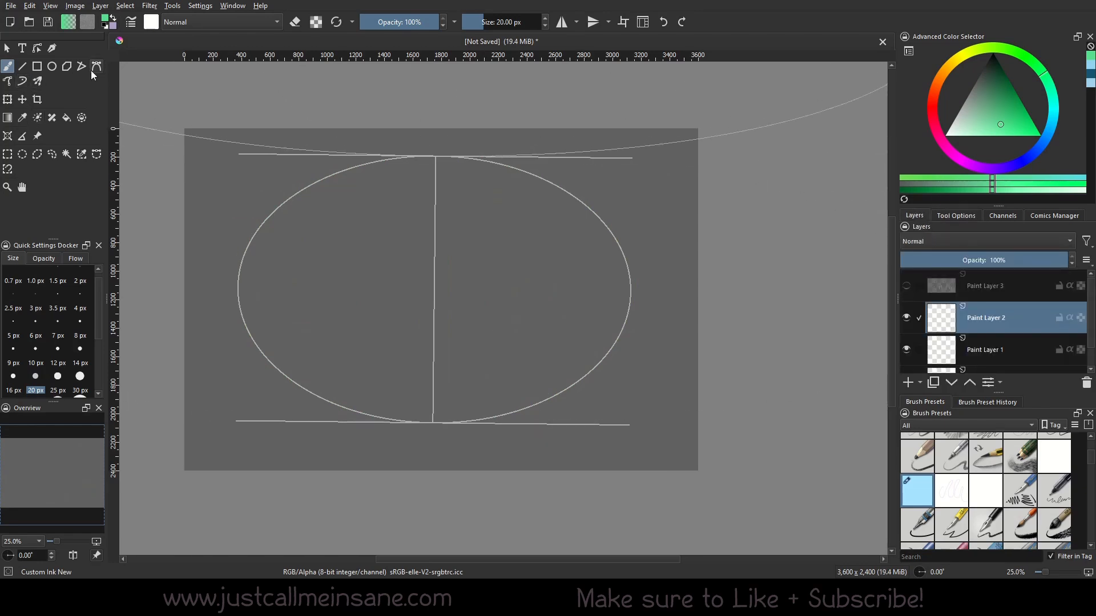
pyautogui.click(955, 215)
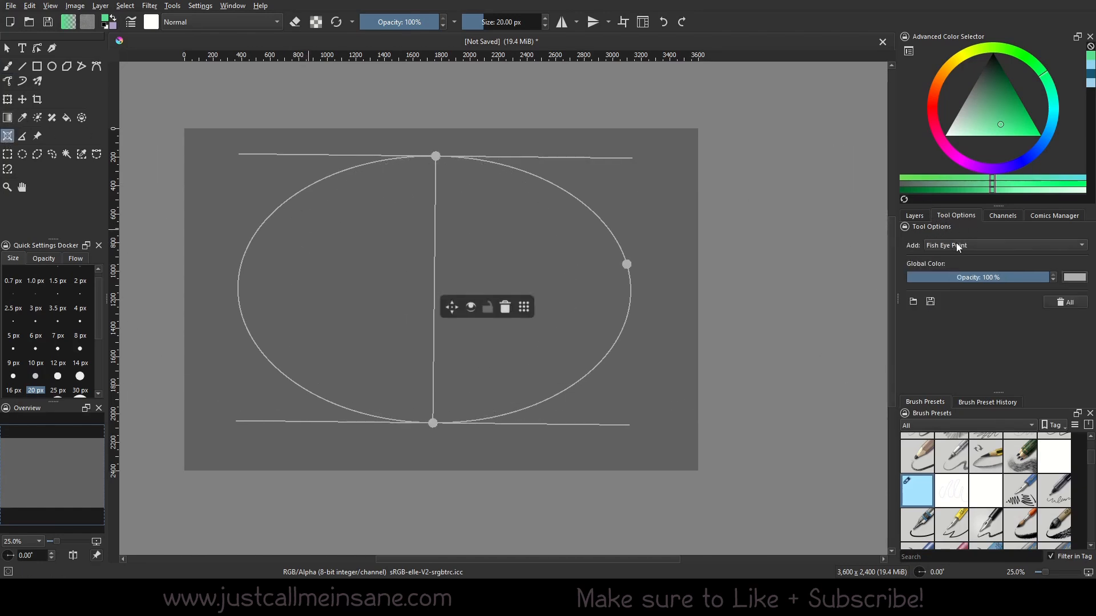
pyautogui.click(1004, 246)
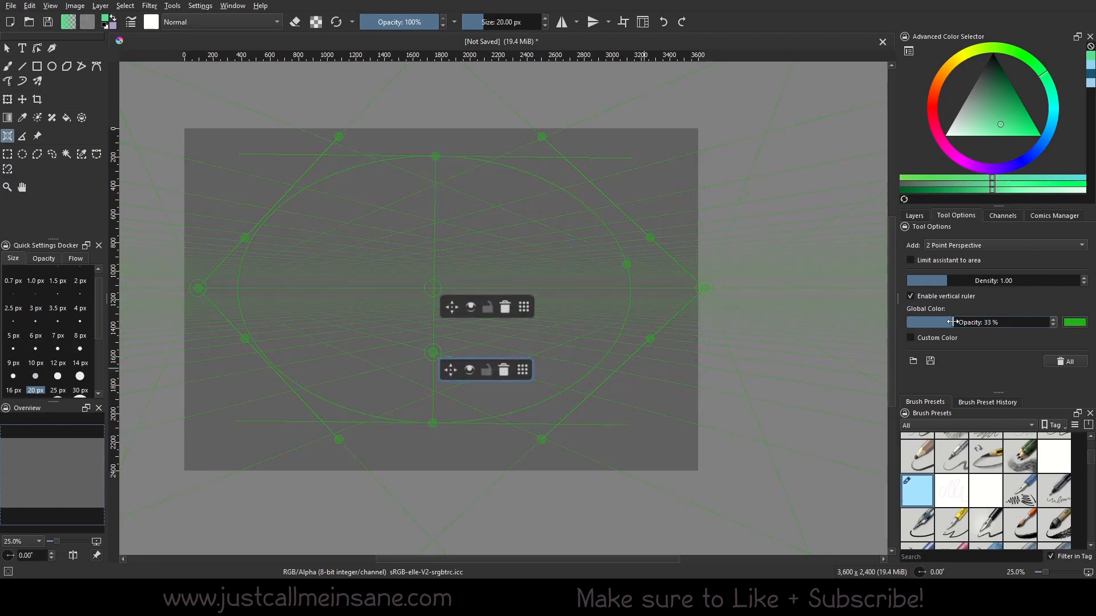
# - Lower assistant guide opacity, give guides a custom colour, and adjust the vanishing points
pyautogui.moveTo(950, 322); pyautogui.dragTo(925, 322)
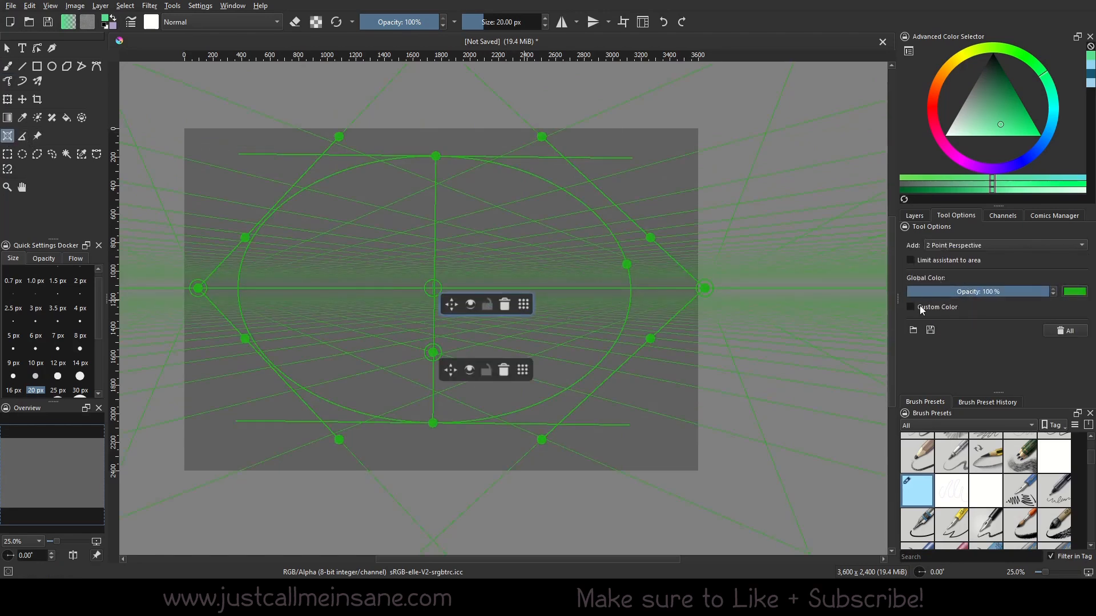
pyautogui.click(910, 307)
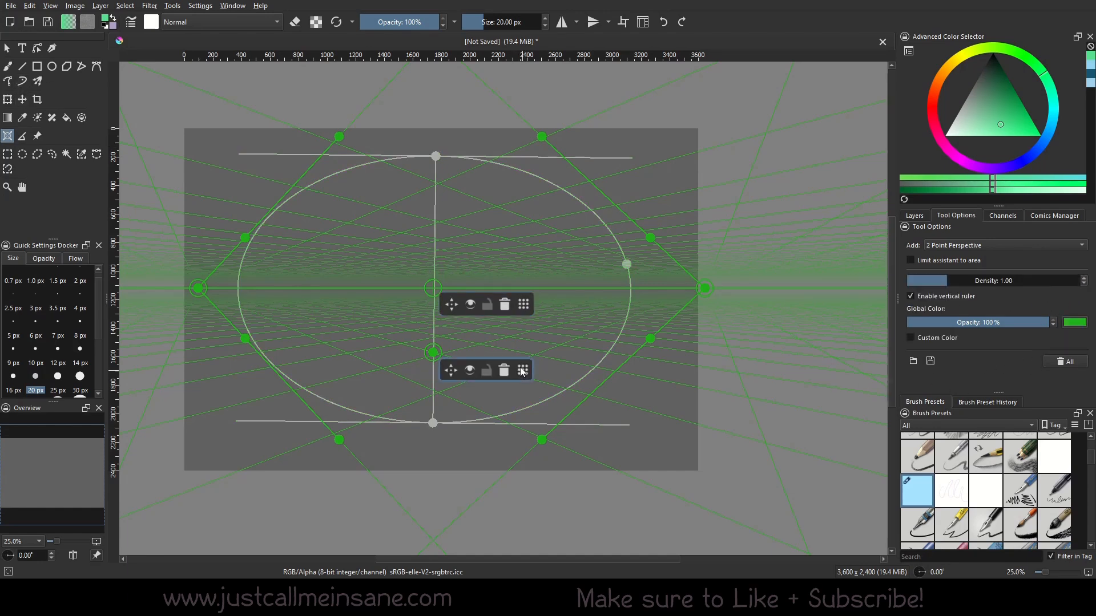
pyautogui.moveTo(1034, 322); pyautogui.dragTo(929, 322)
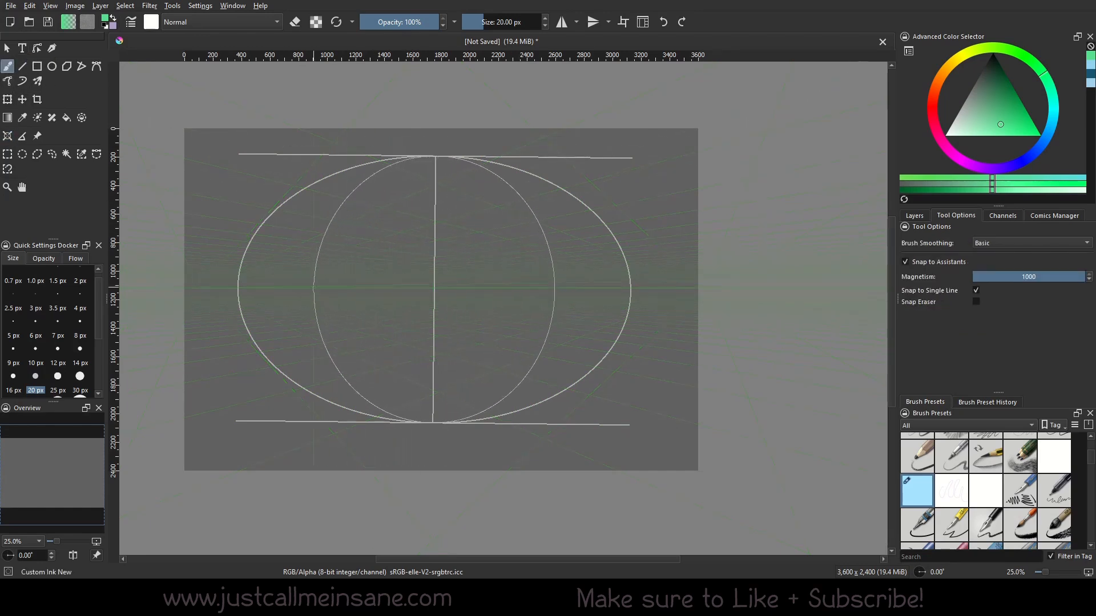
# - Draw snapped green curved vertical edges outlining a building on the sphere's left side
pyautogui.moveTo(285, 203); pyautogui.dragTo(286, 339)
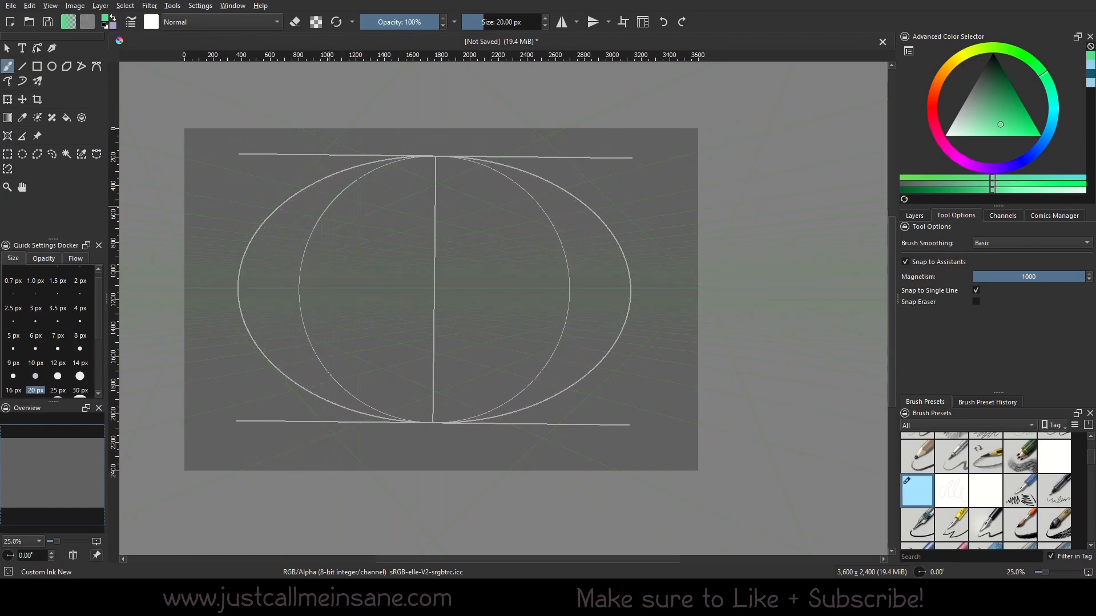
pyautogui.moveTo(367, 171); pyautogui.dragTo(314, 353)
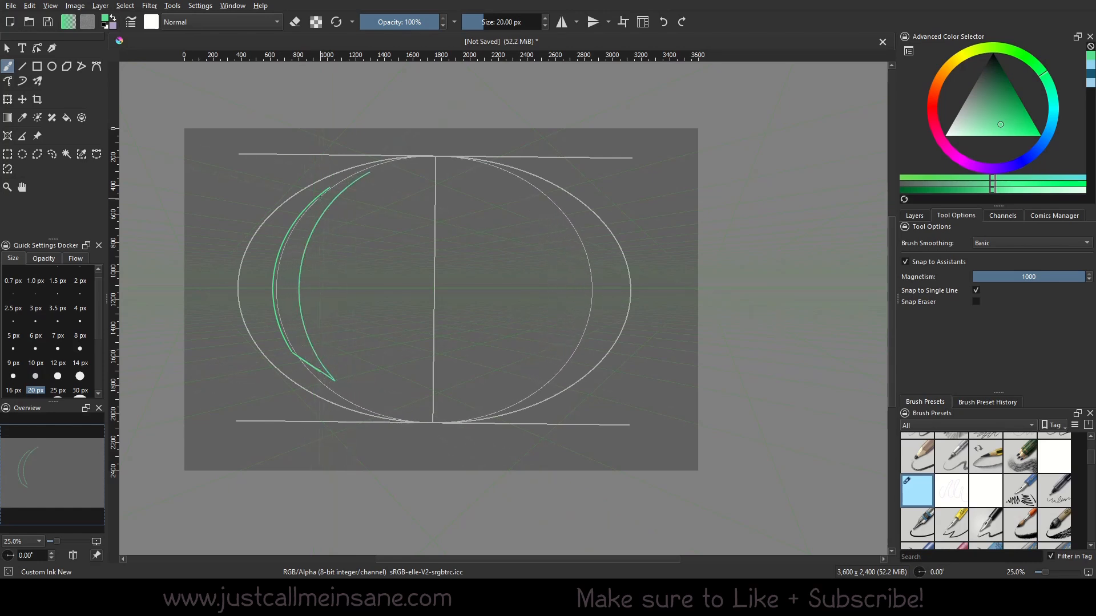
pyautogui.moveTo(329, 209); pyautogui.dragTo(350, 374)
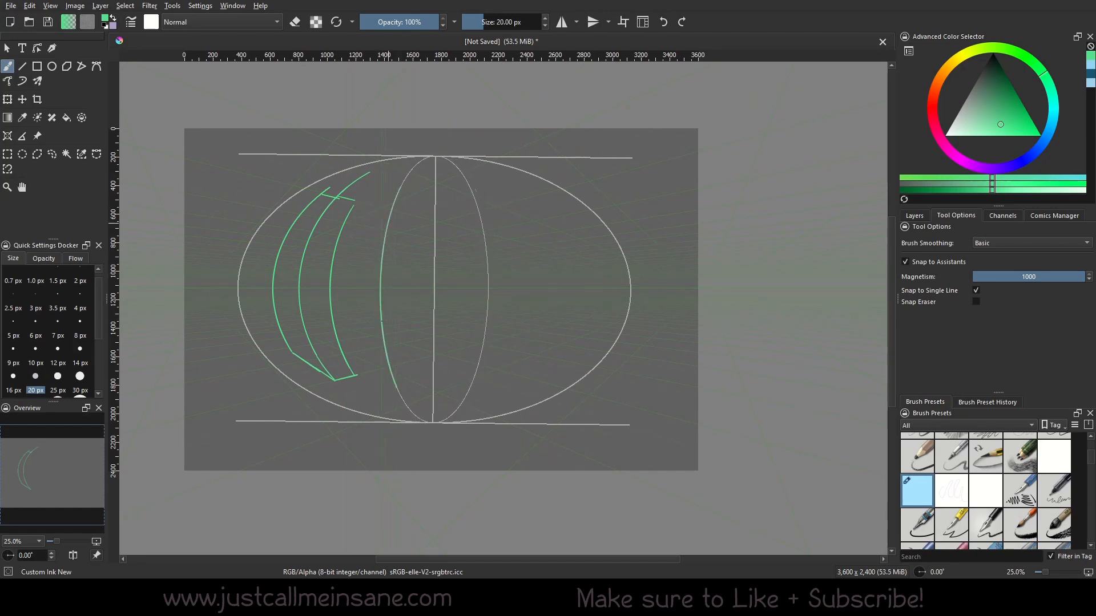
pyautogui.moveTo(401, 199); pyautogui.dragTo(398, 370)
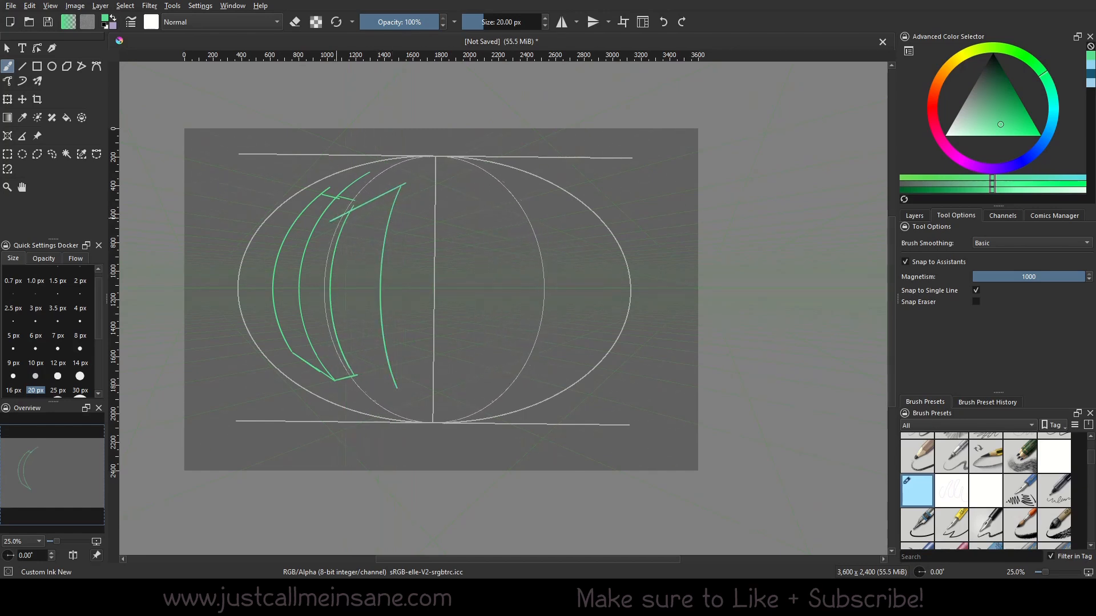
pyautogui.moveTo(333, 224); pyautogui.dragTo(342, 380)
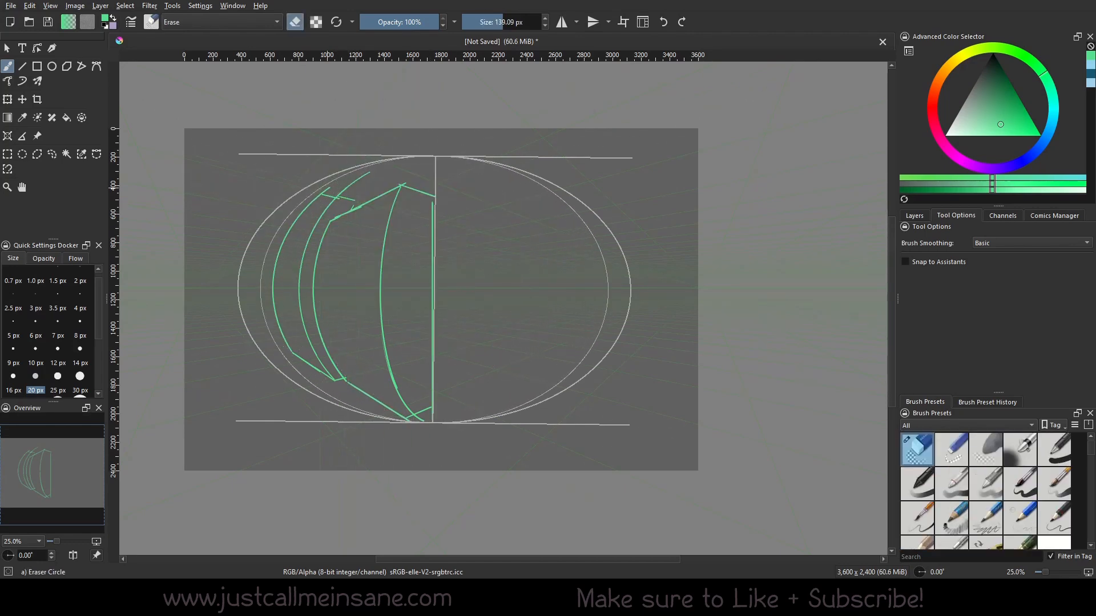
# - Erase stray marks, then switch back to the ink brush for window grid lines
pyautogui.click(915, 532)
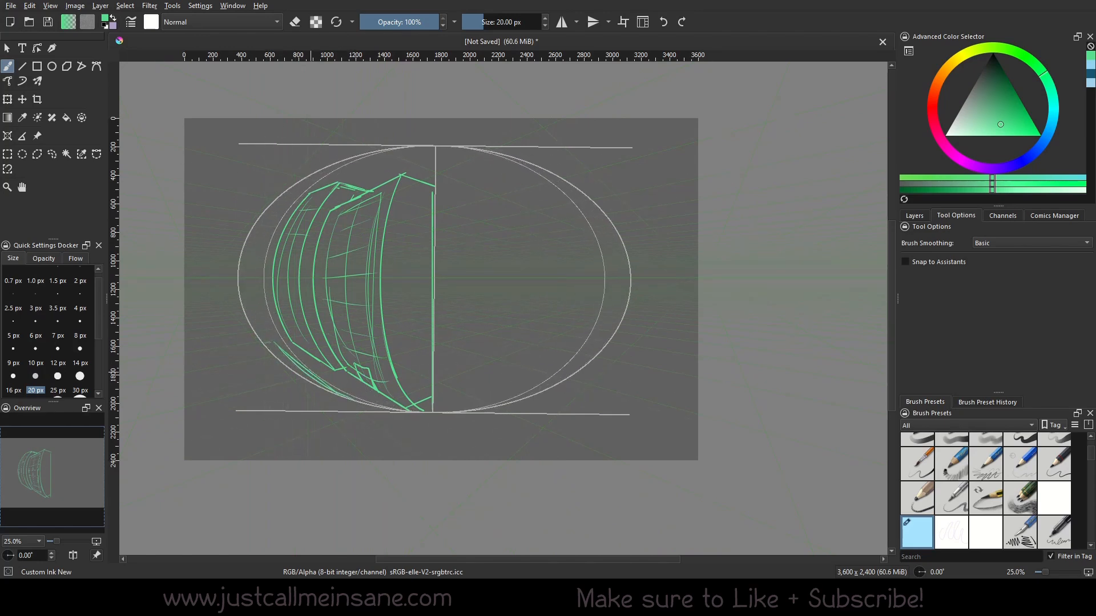
pyautogui.click(916, 448)
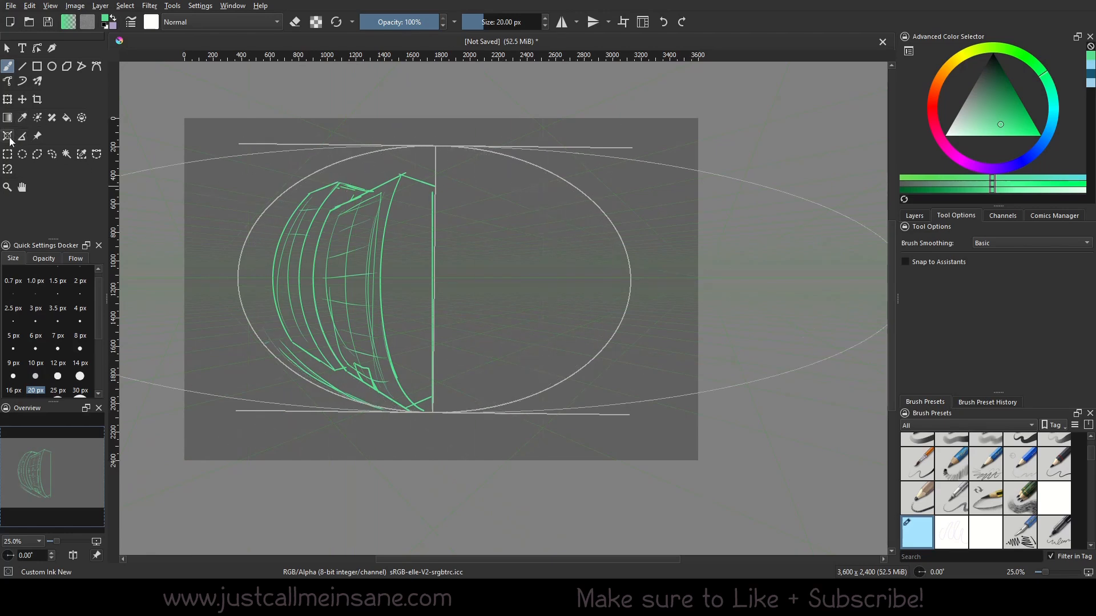
# - Draw the building's bold front edge, then re-enable Snap to Assistants
pyautogui.click(10, 135)
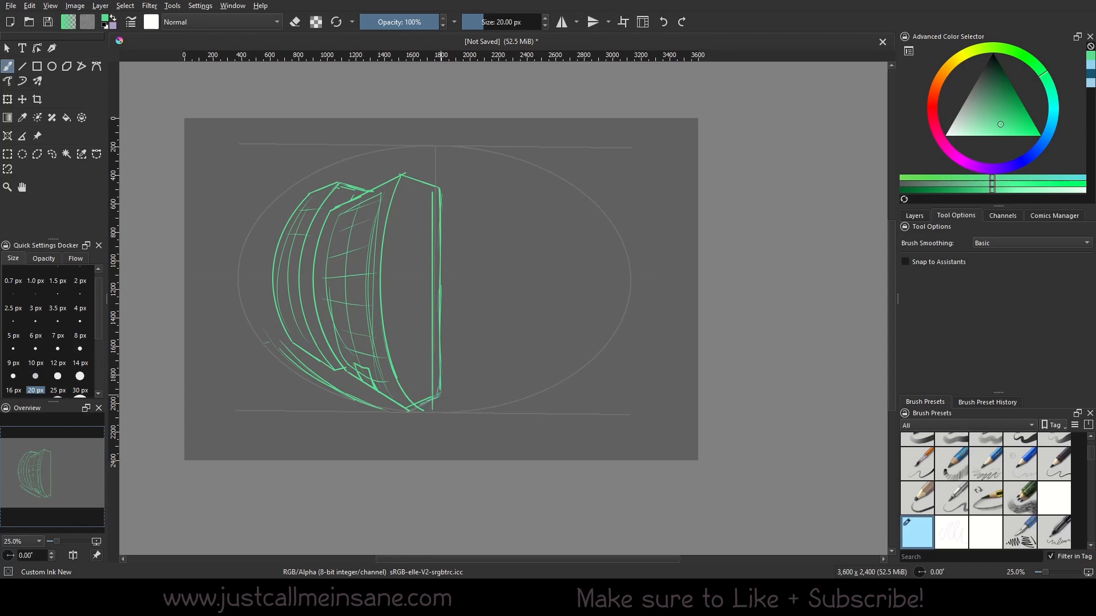
pyautogui.moveTo(405, 409); pyautogui.dragTo(444, 395)
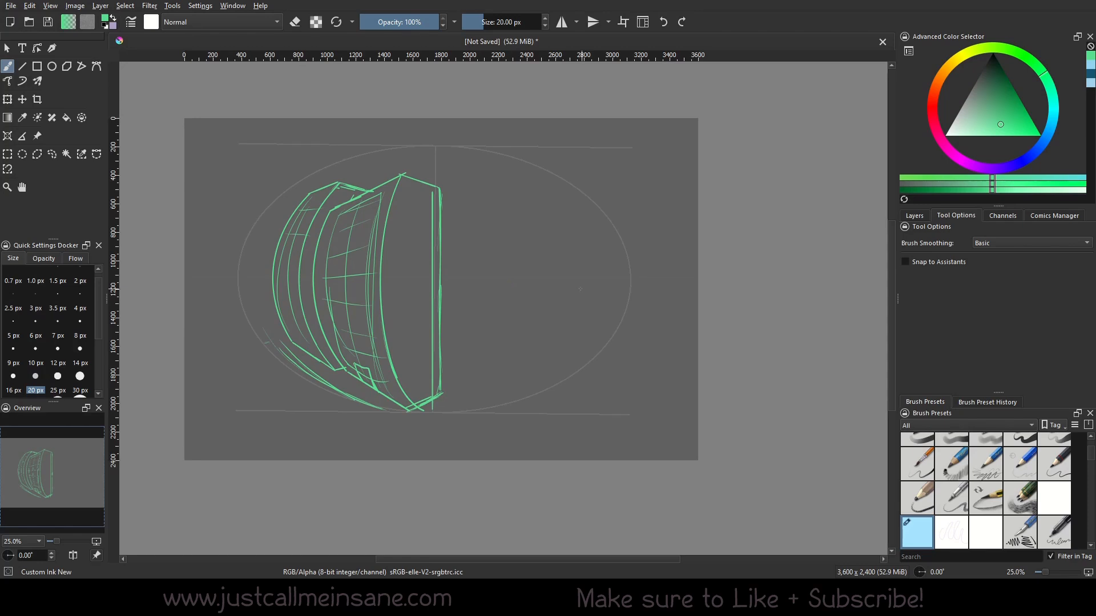
pyautogui.click(8, 136)
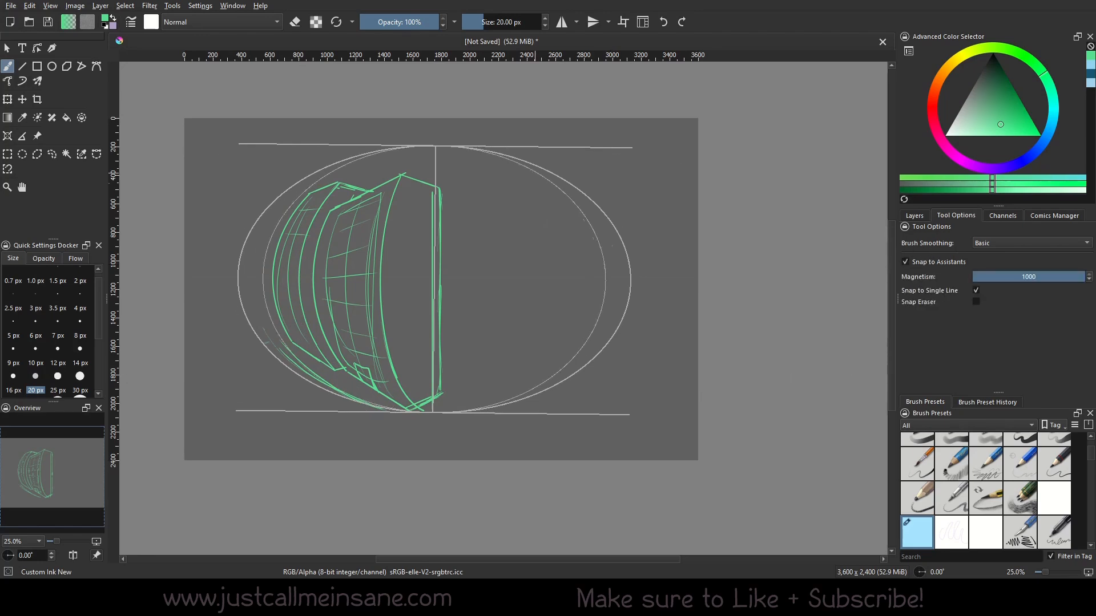
# - Draw snapped green curved facades and end edges for a building on the sphere's right half
pyautogui.moveTo(503, 181); pyautogui.dragTo(514, 377)
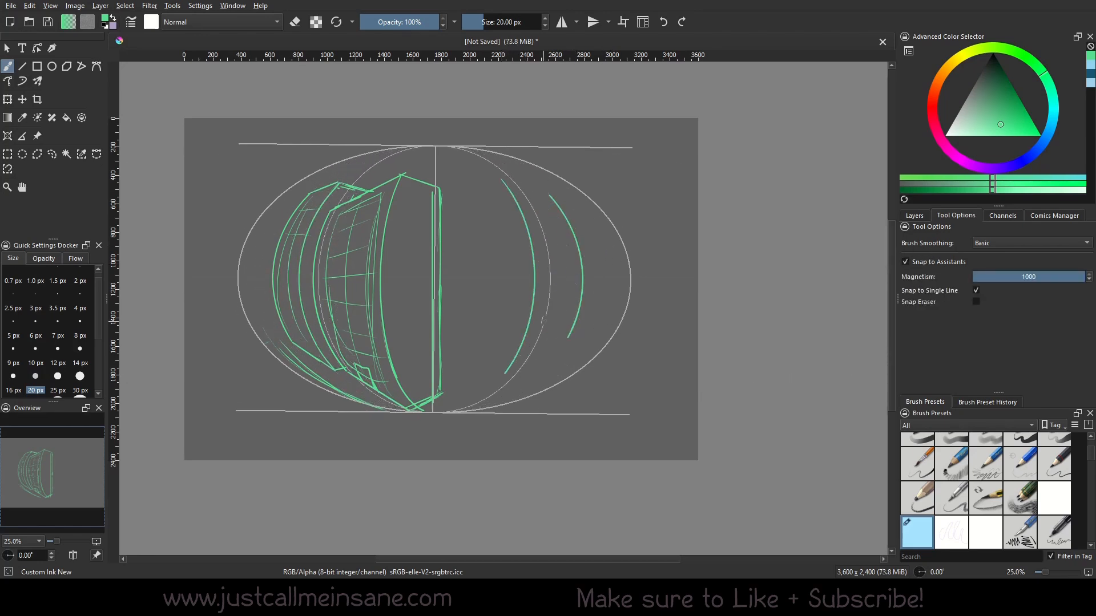
pyautogui.moveTo(468, 189); pyautogui.dragTo(468, 384)
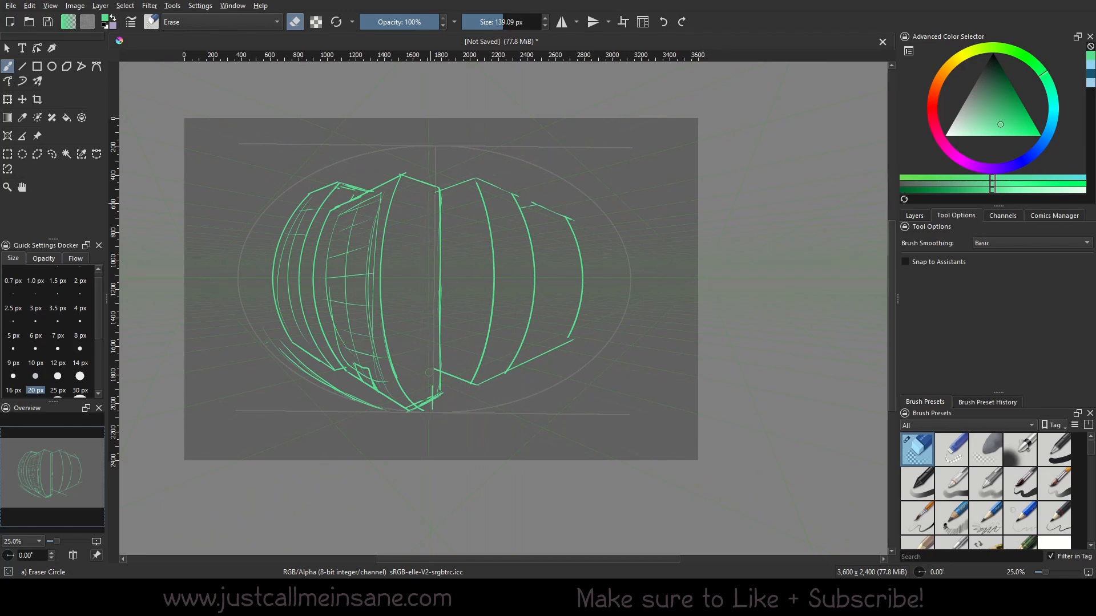
pyautogui.click(916, 531)
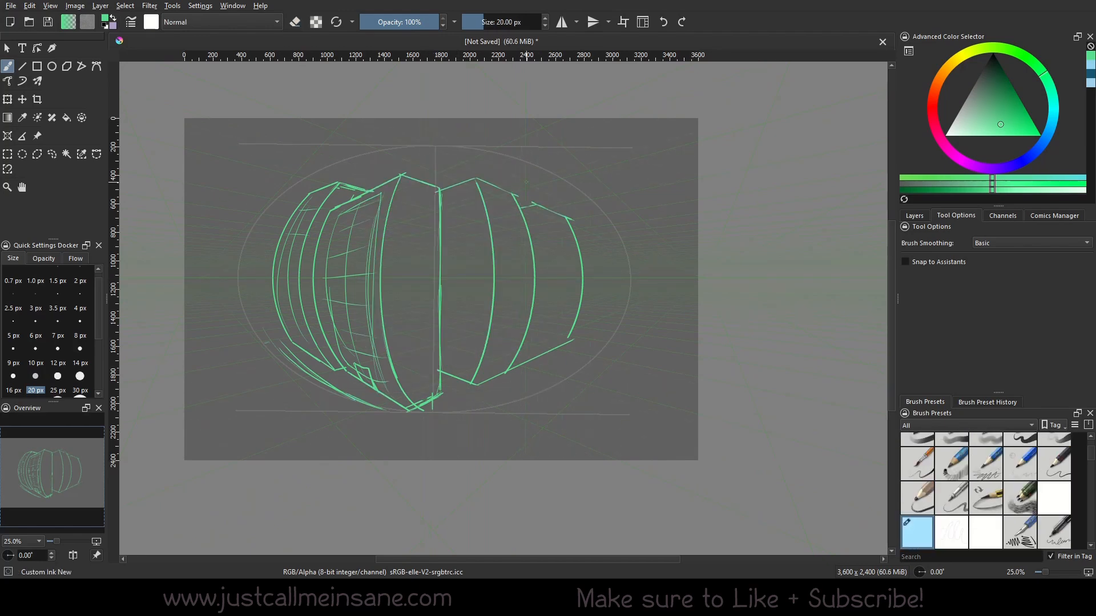
pyautogui.moveTo(573, 230); pyautogui.dragTo(594, 329)
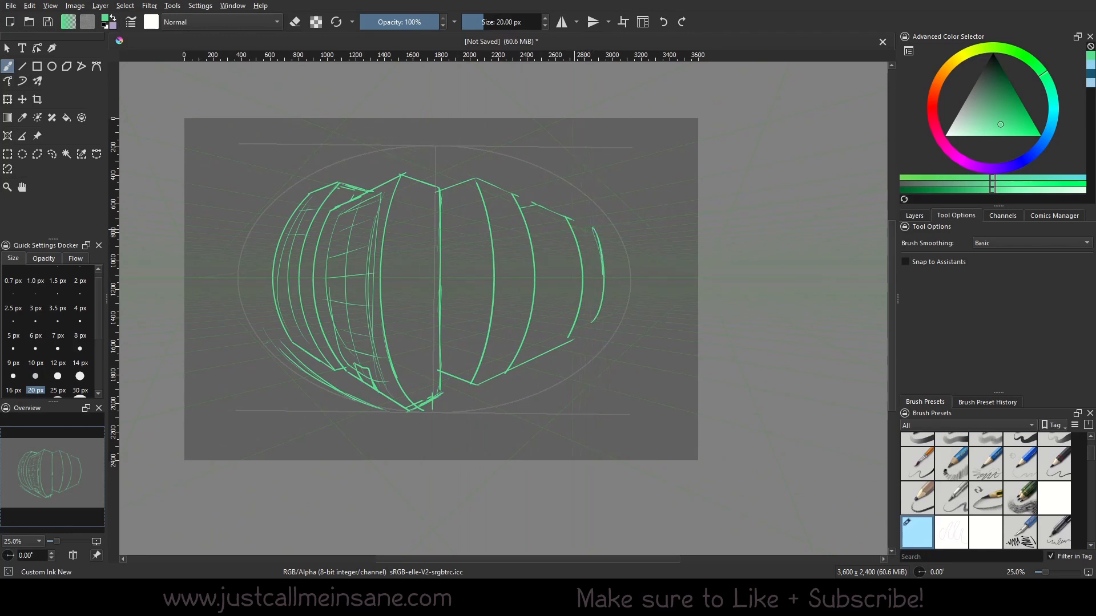
pyautogui.moveTo(573, 230); pyautogui.dragTo(598, 329)
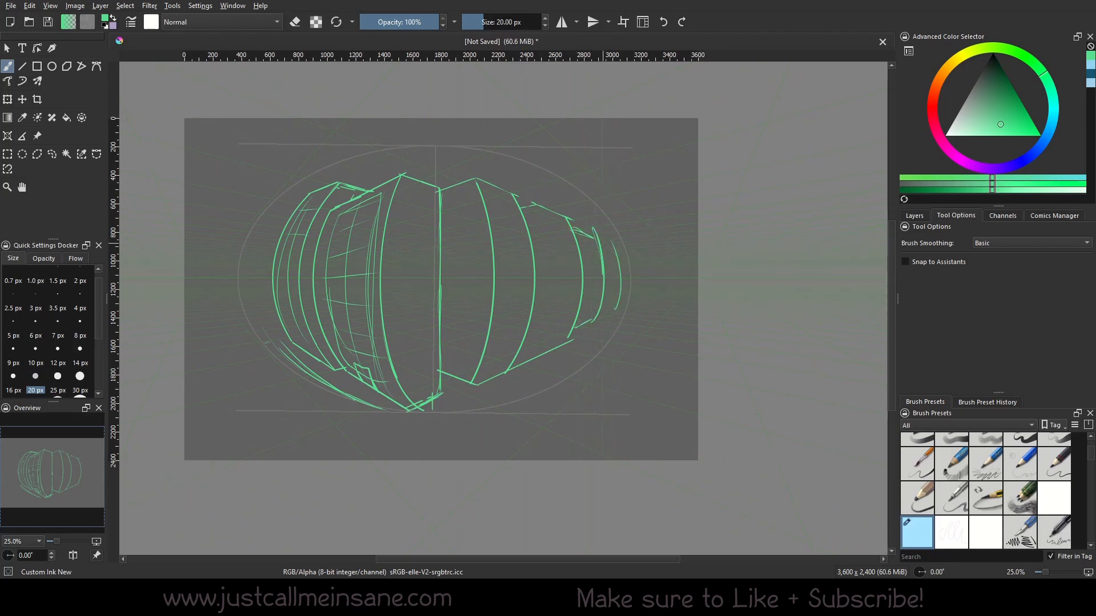